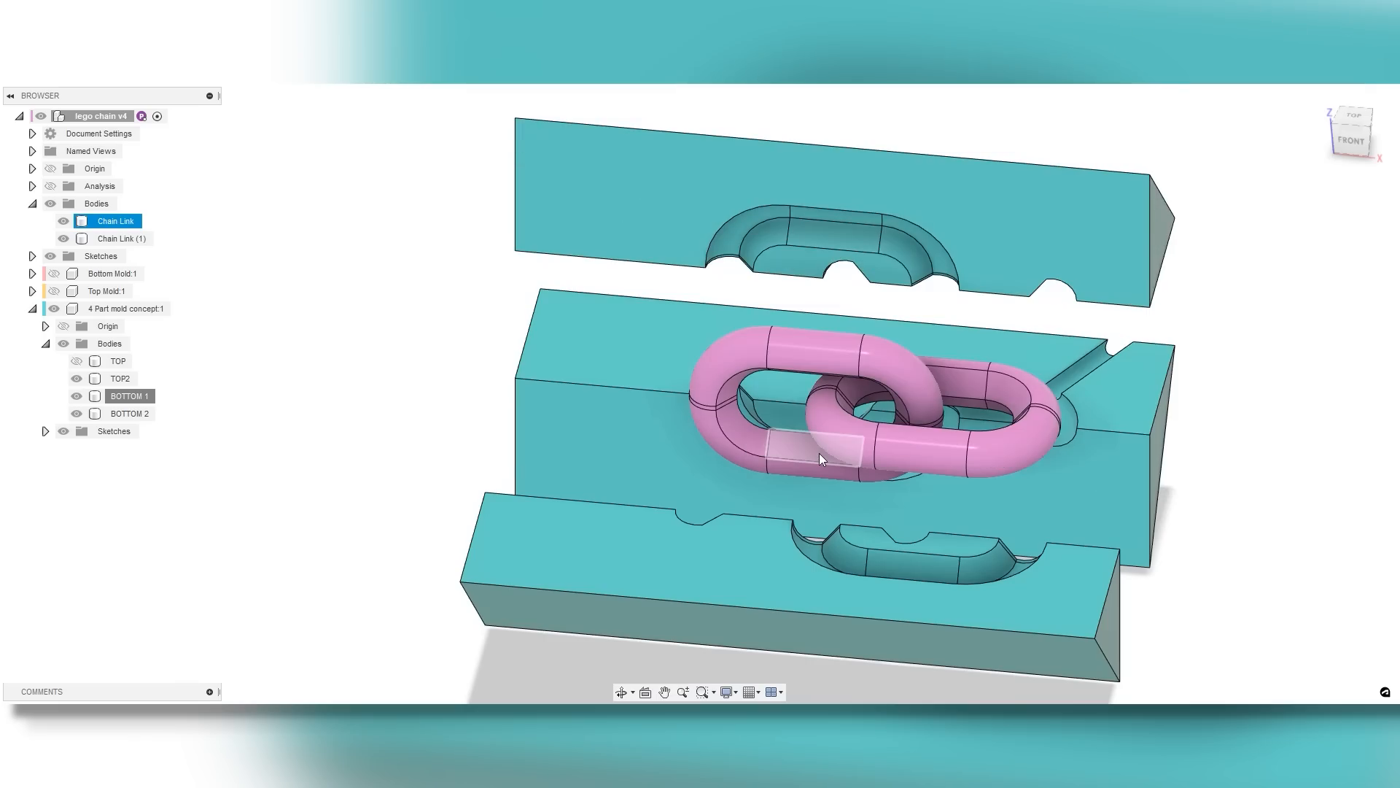
Hide the TOP, TOP2, BOTTOM 1 and BOTTOM 2 mold bodies, leaving the two dark-gray chain links visible.
left_click(130, 413)
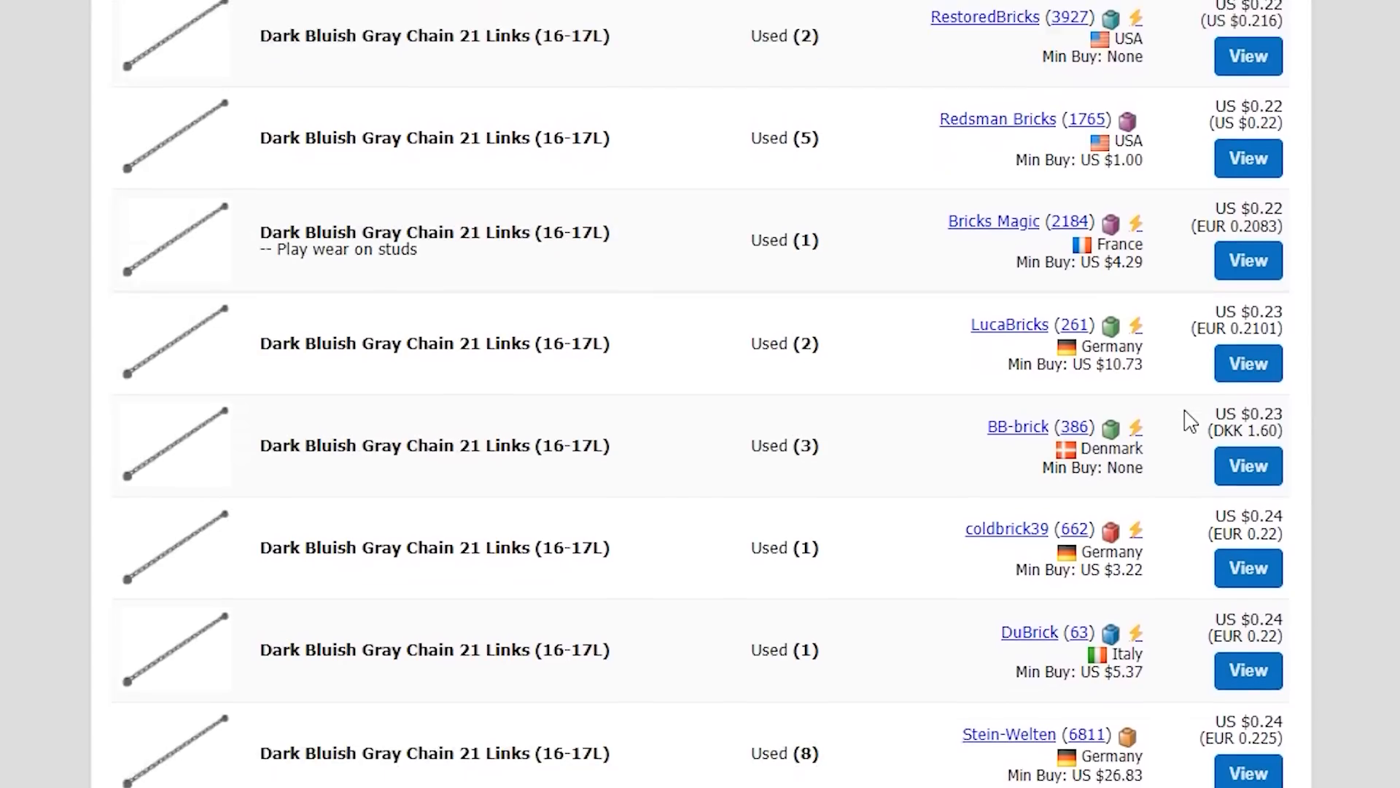
scroll("up", 3)
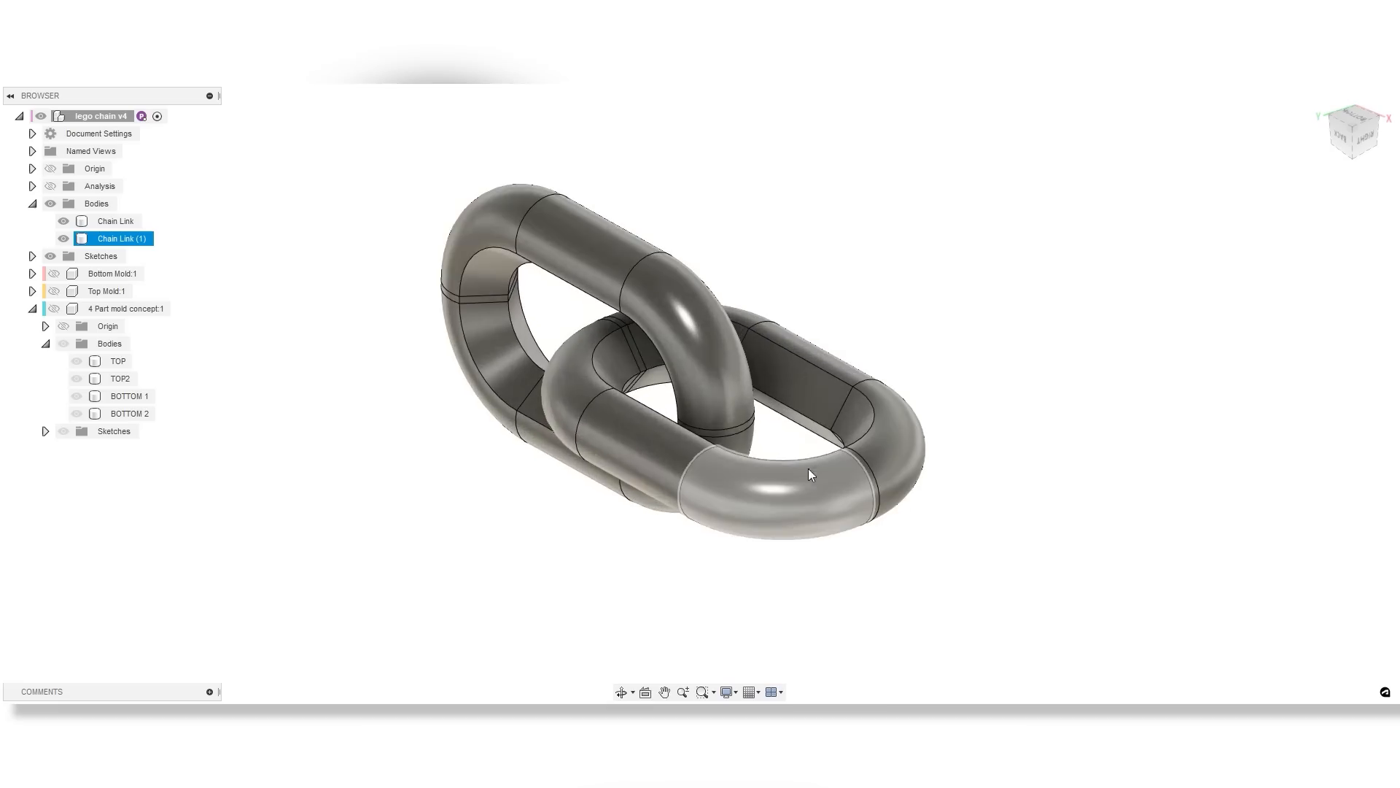
left_click(204, 324)
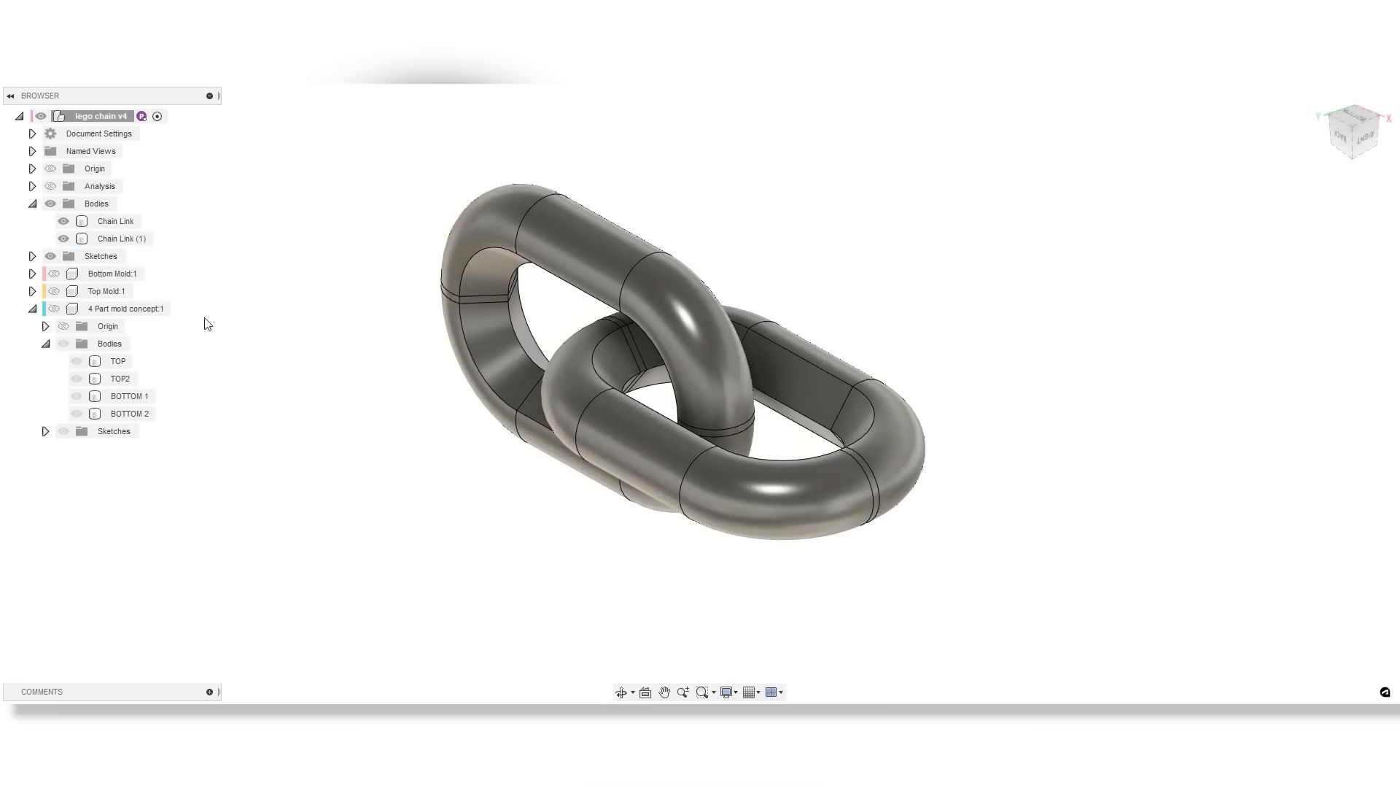